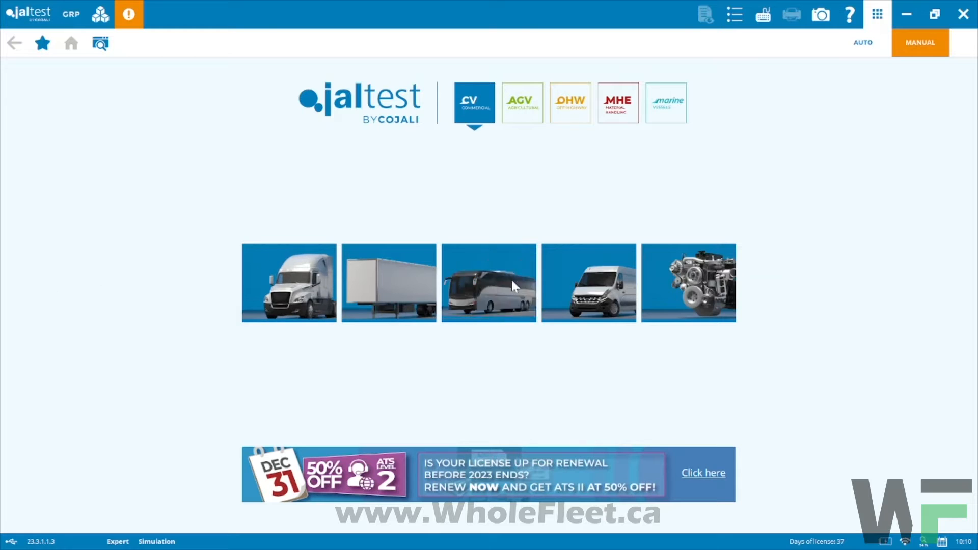
mouse_move(707, 305)
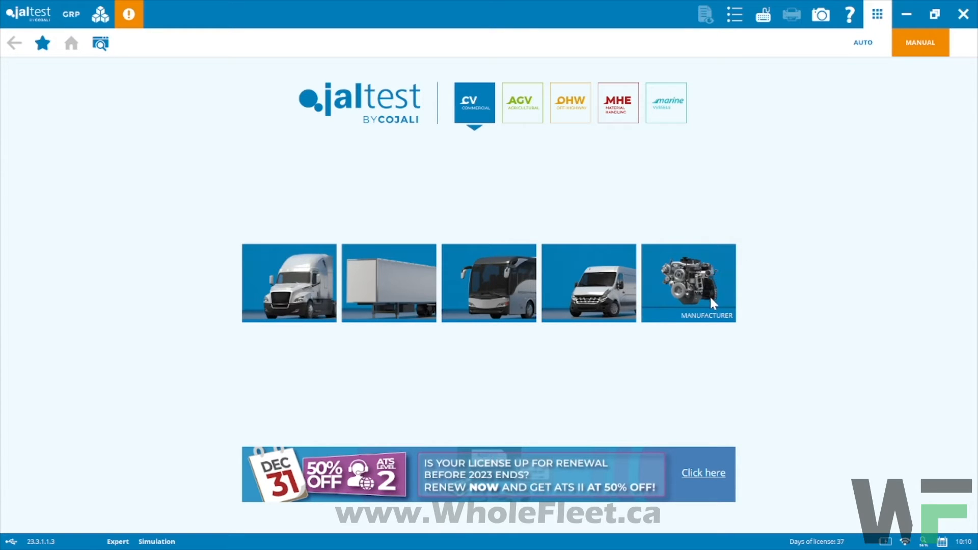
mouse_move(711, 293)
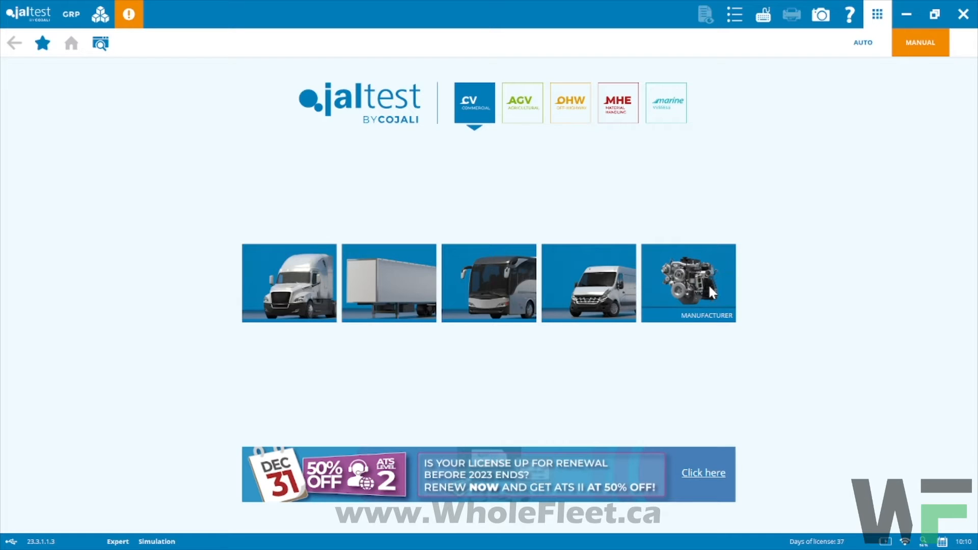
mouse_move(294, 414)
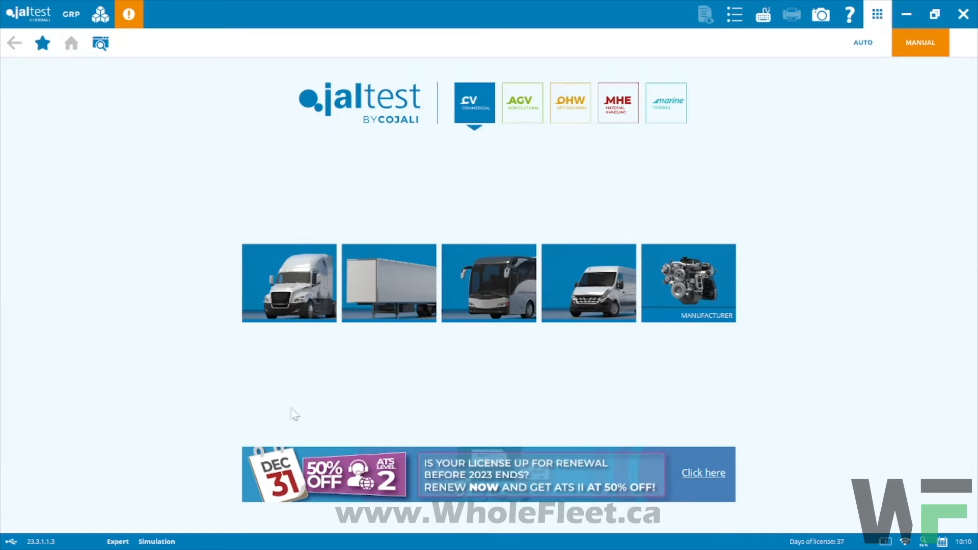
mouse_move(137, 516)
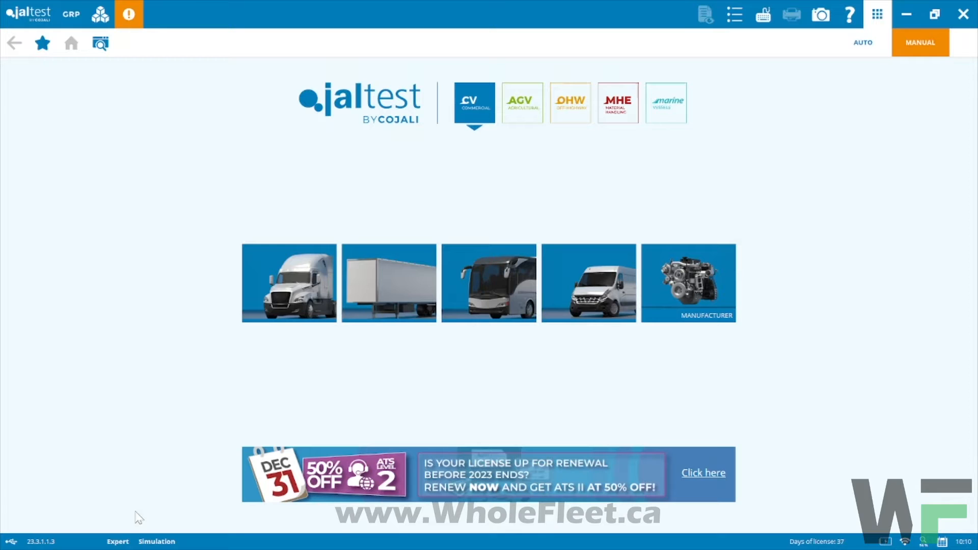
mouse_move(621, 368)
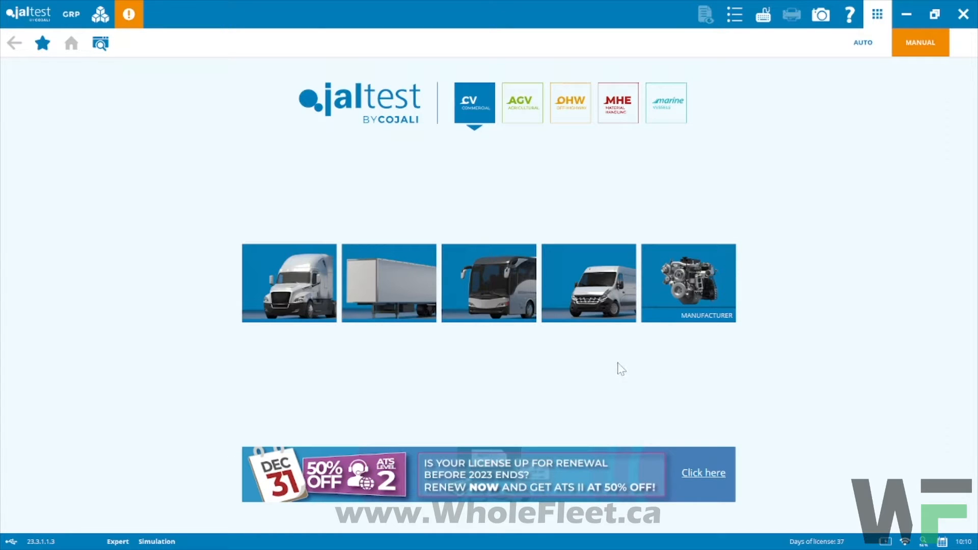
mouse_move(682, 301)
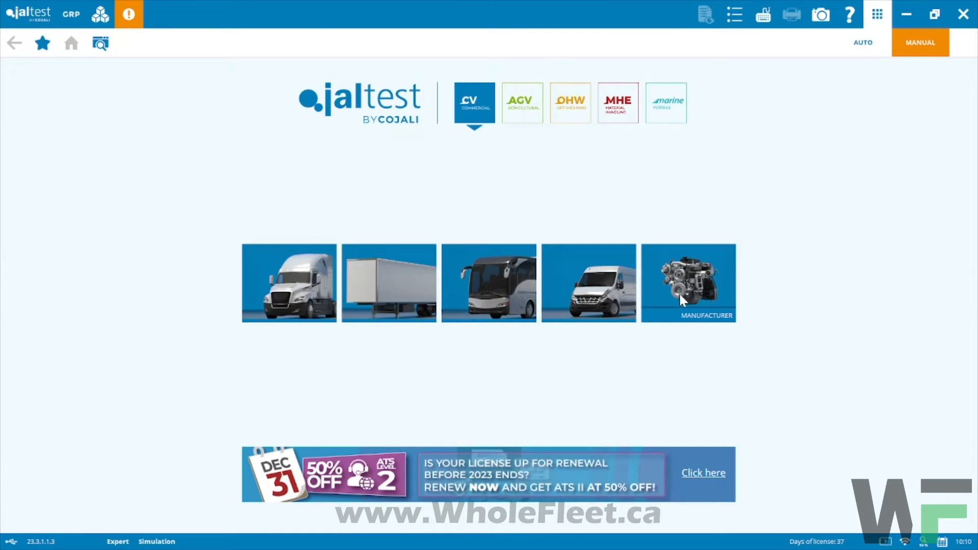
mouse_move(696, 295)
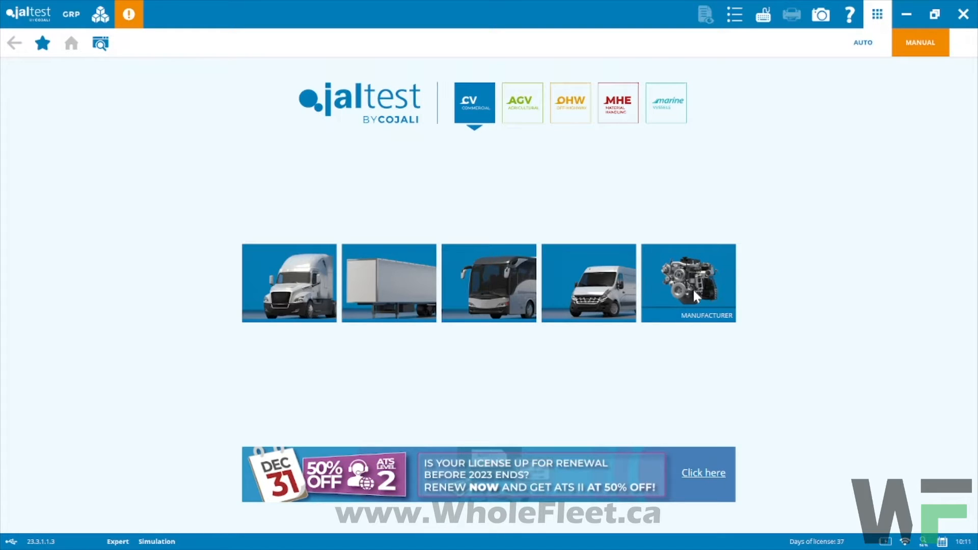
- Browse vehicles by manufacturer, peek at the Paccar MX/PR engine, and return to the Paccar model list
left_click(688, 282)
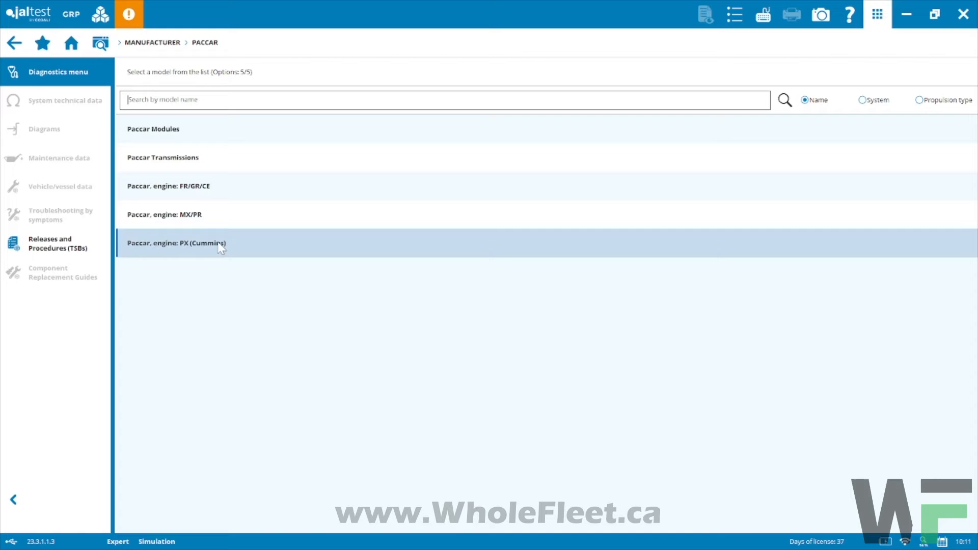
mouse_move(214, 255)
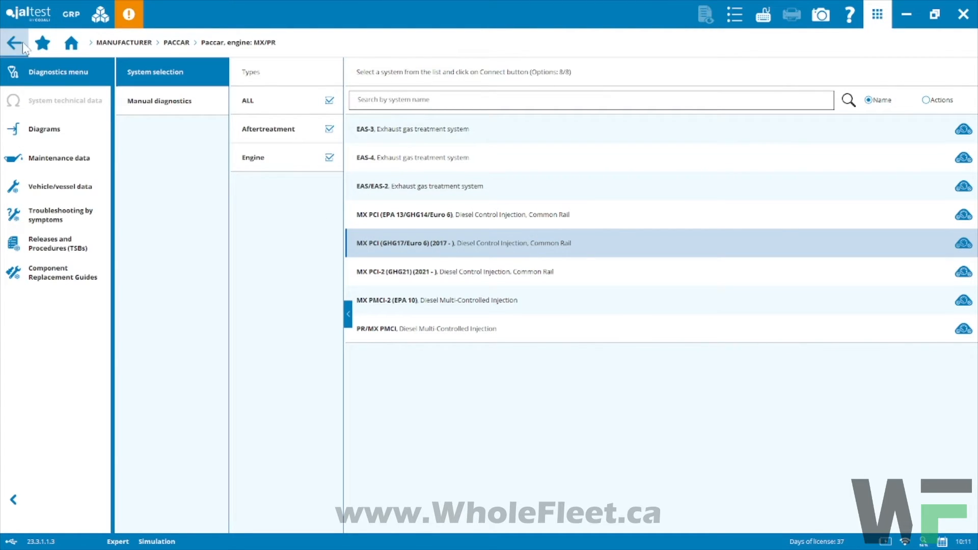
left_click(13, 43)
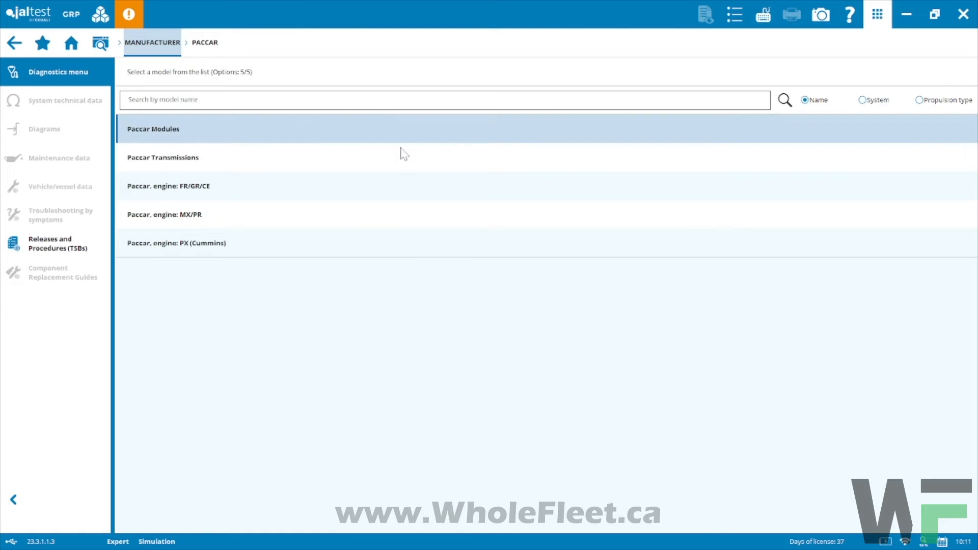
mouse_move(410, 137)
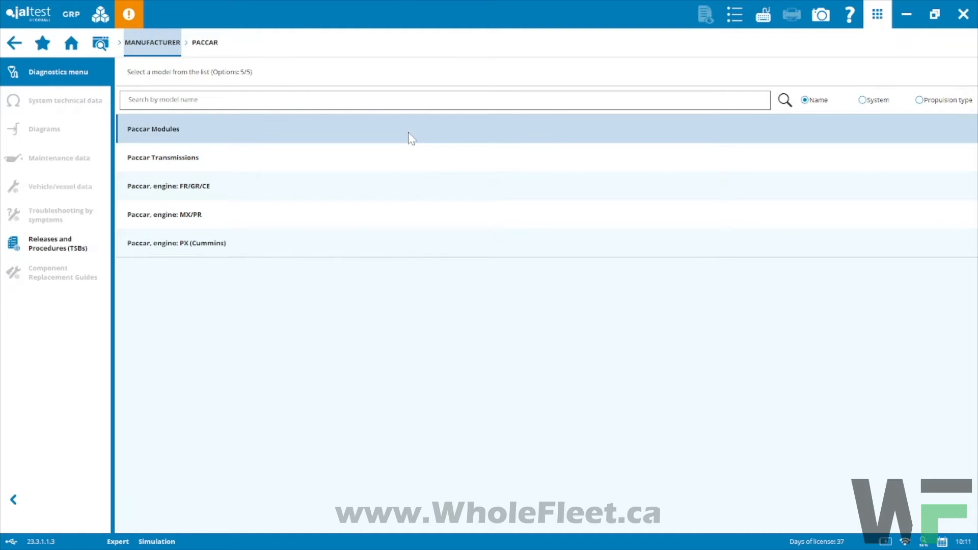
- Enter Paccar Modules (30 systems) and switch the search from names to actions
left_click(152, 128)
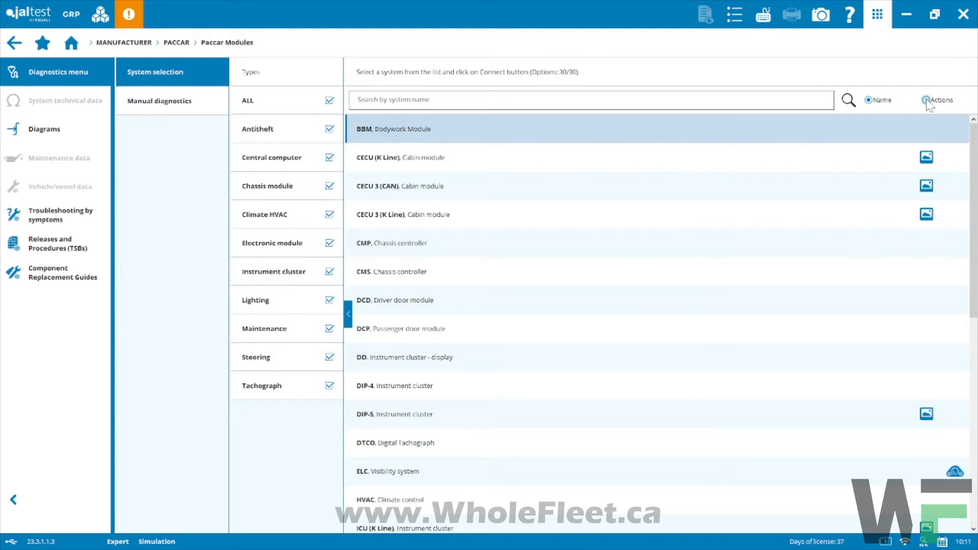
left_click(928, 100)
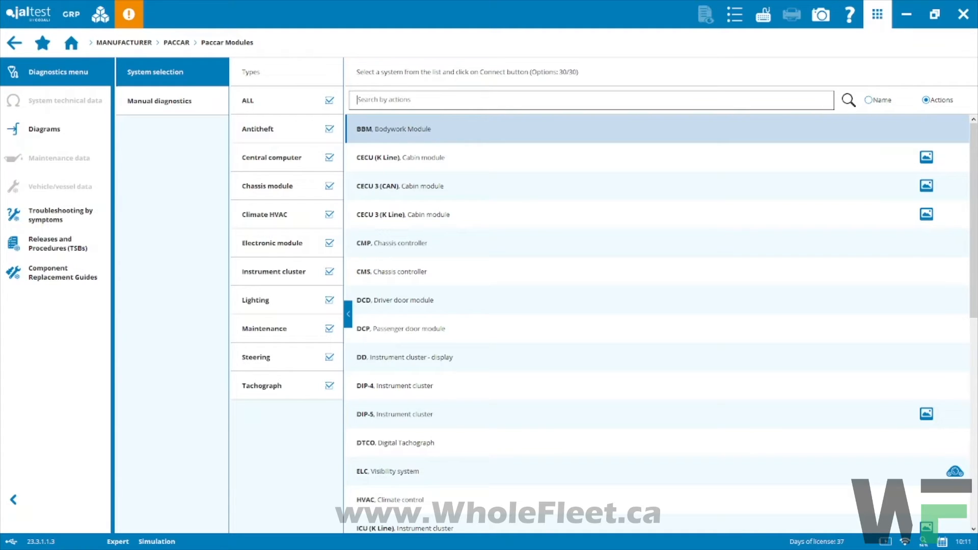
mouse_move(681, 93)
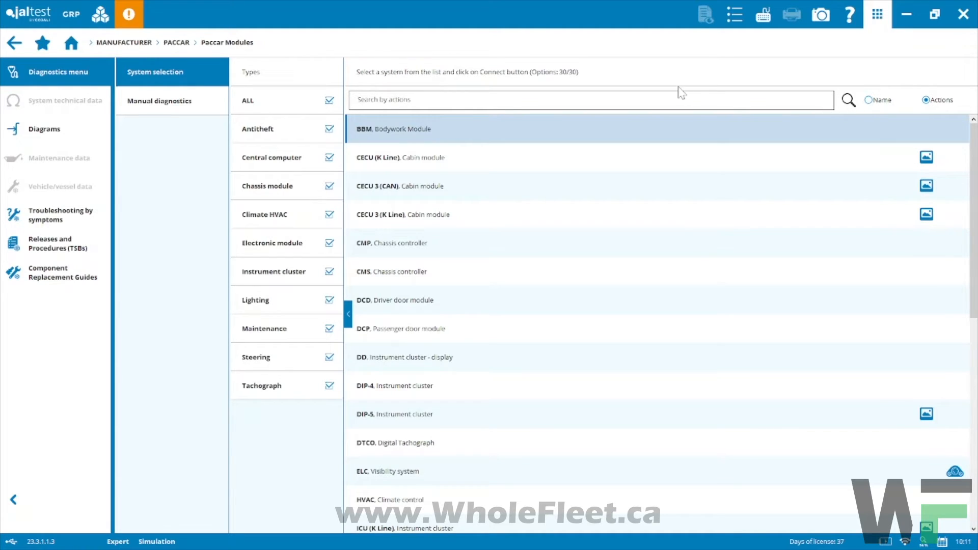
mouse_move(675, 99)
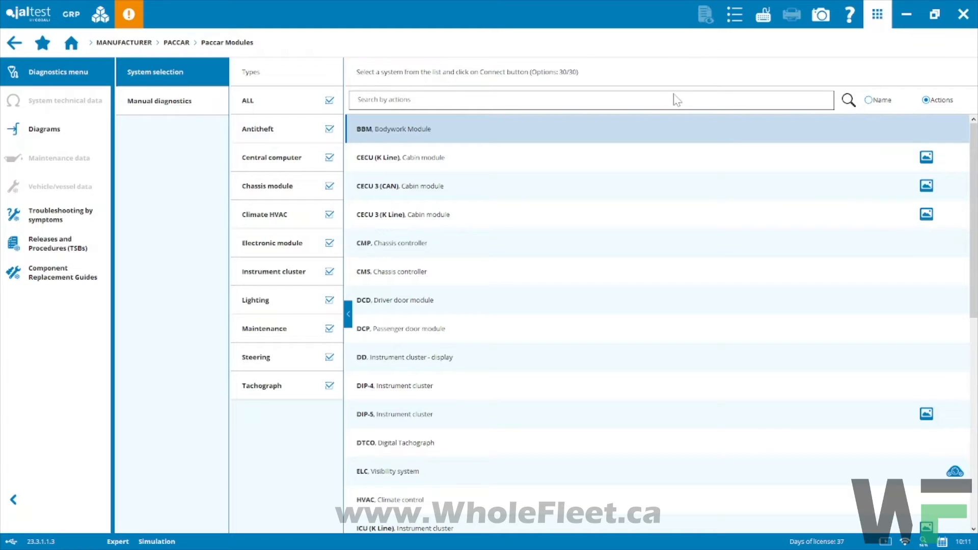
mouse_move(677, 98)
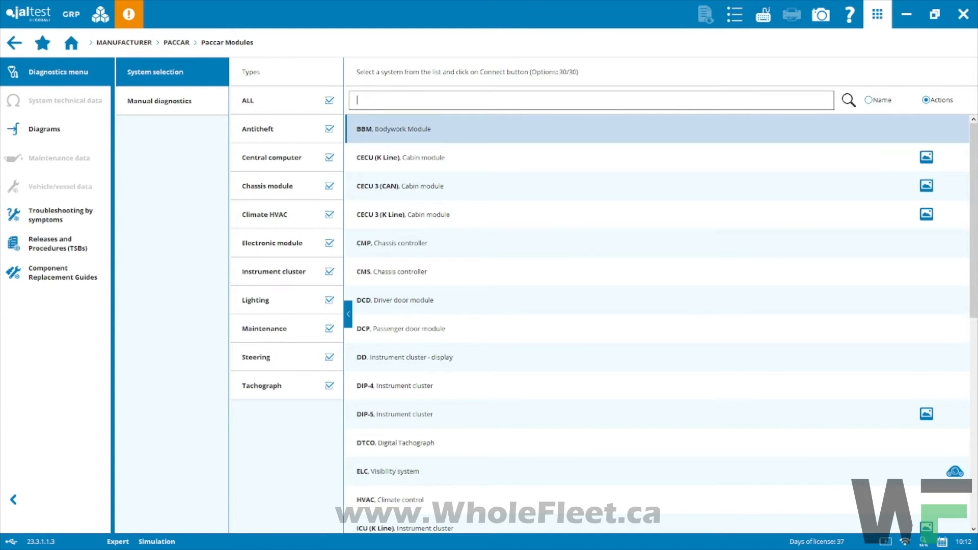
- Search actions for 'speed', narrowing the list to 4 of 30 modules
type("spe")
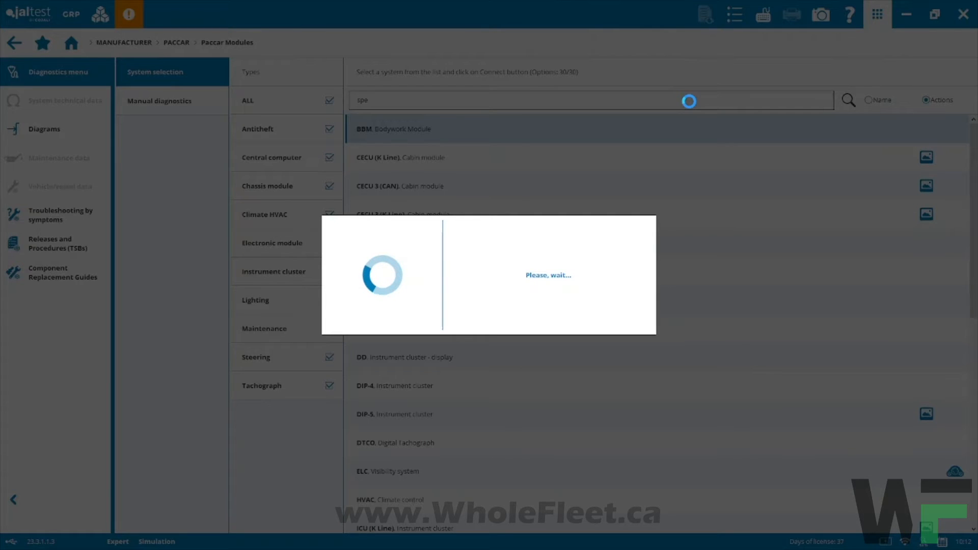
type("ed")
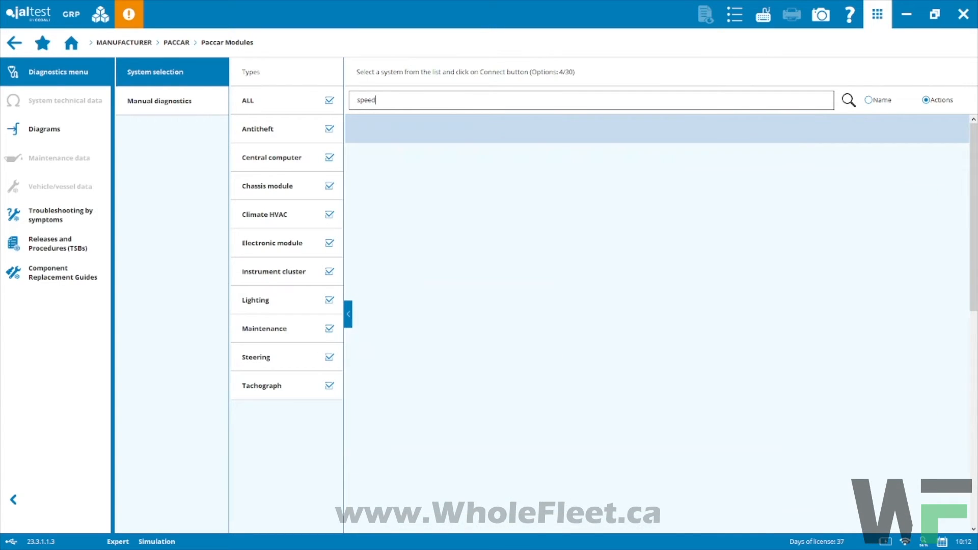
left_click(847, 100)
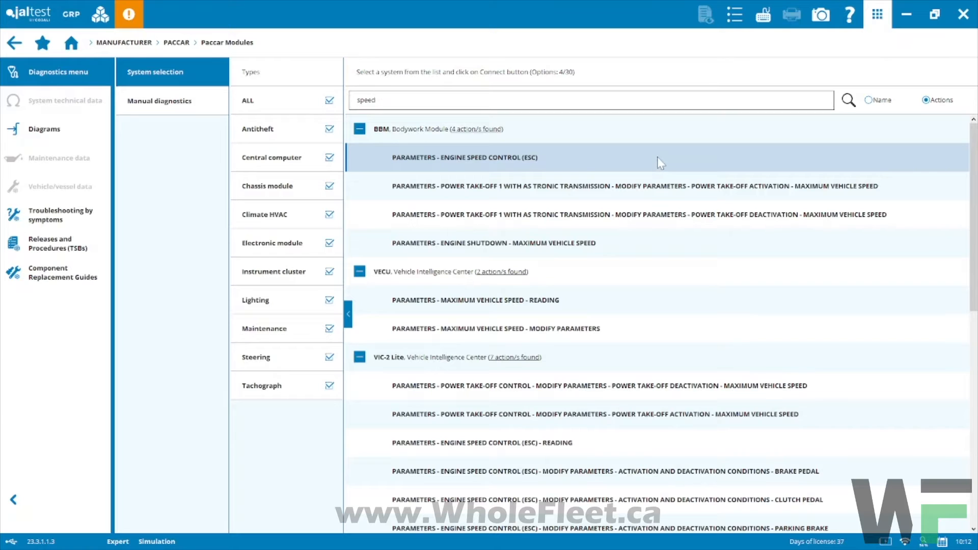
mouse_move(479, 163)
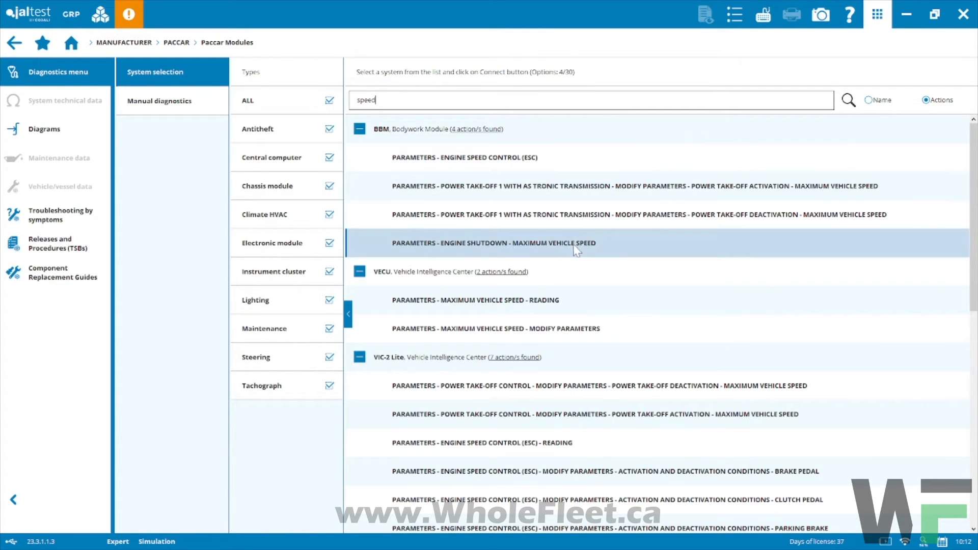
mouse_move(561, 258)
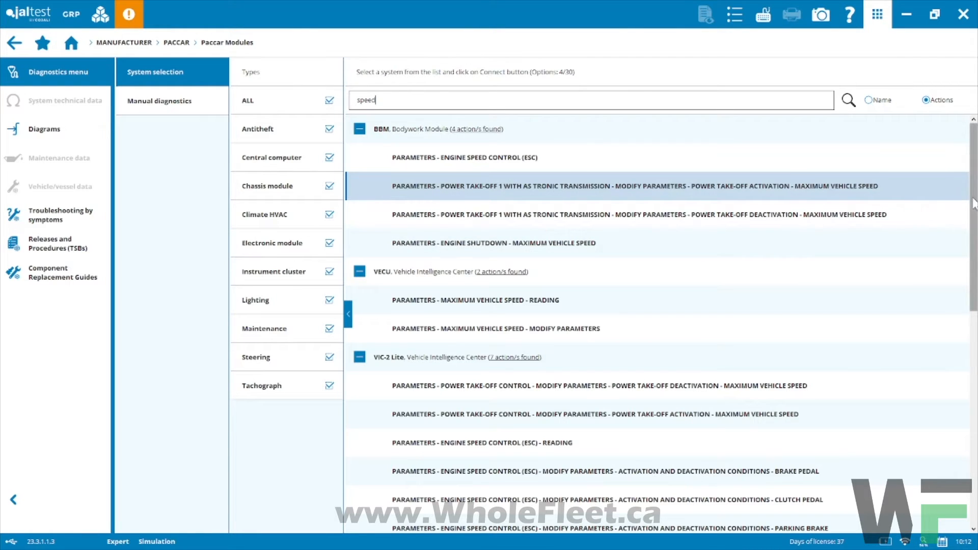
- Review the speed results across the BBM, VECU, VIC-2 Lite and VIC-3 Lite modules
scroll("down", 3)
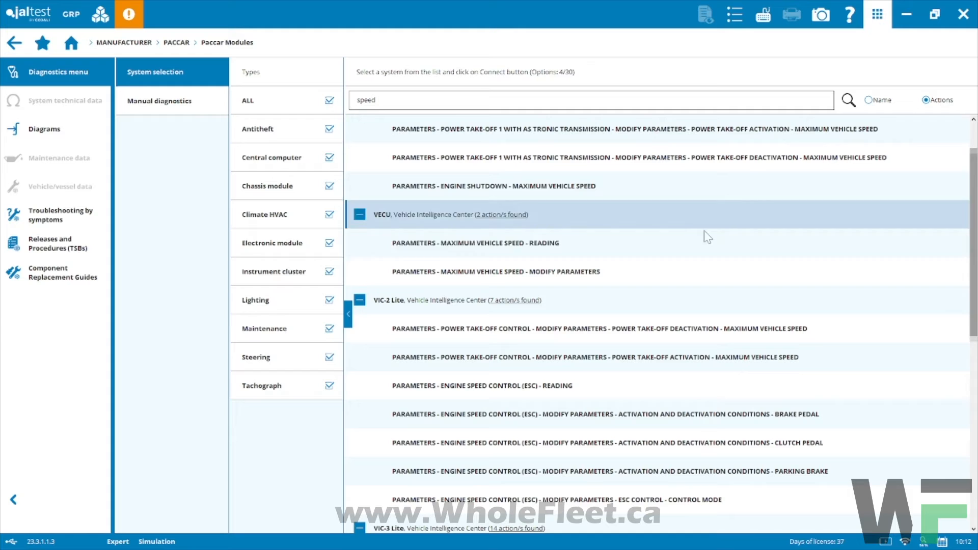
left_click(496, 271)
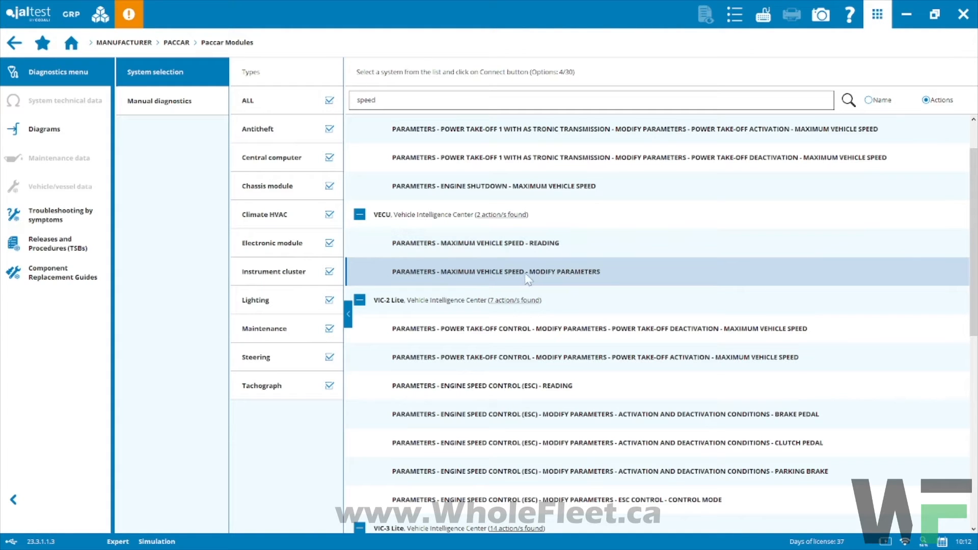
left_click(474, 243)
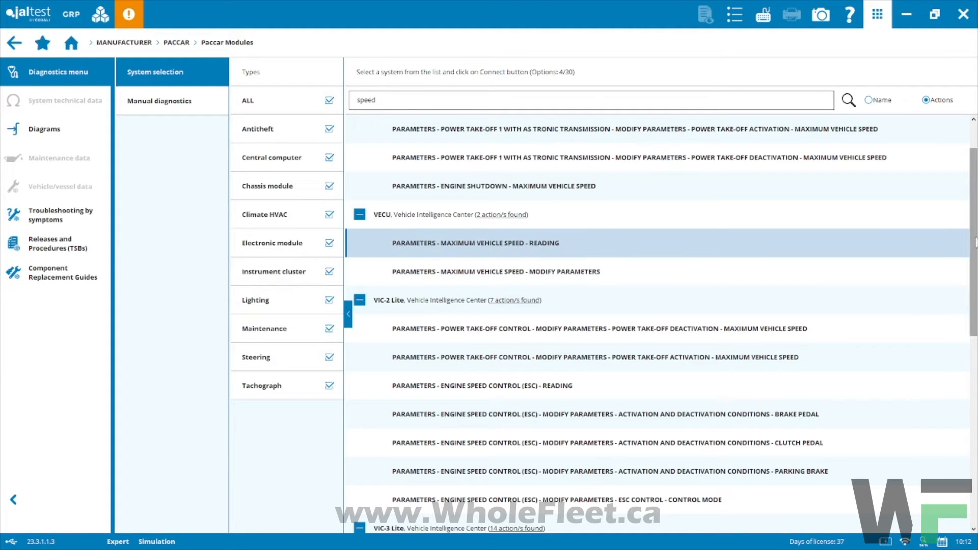
scroll("down", 3)
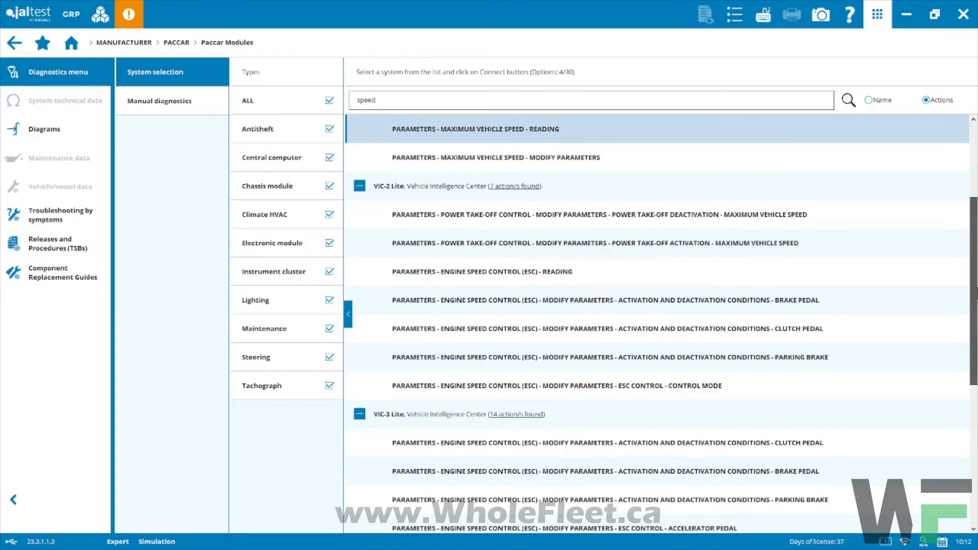
scroll("down", 3)
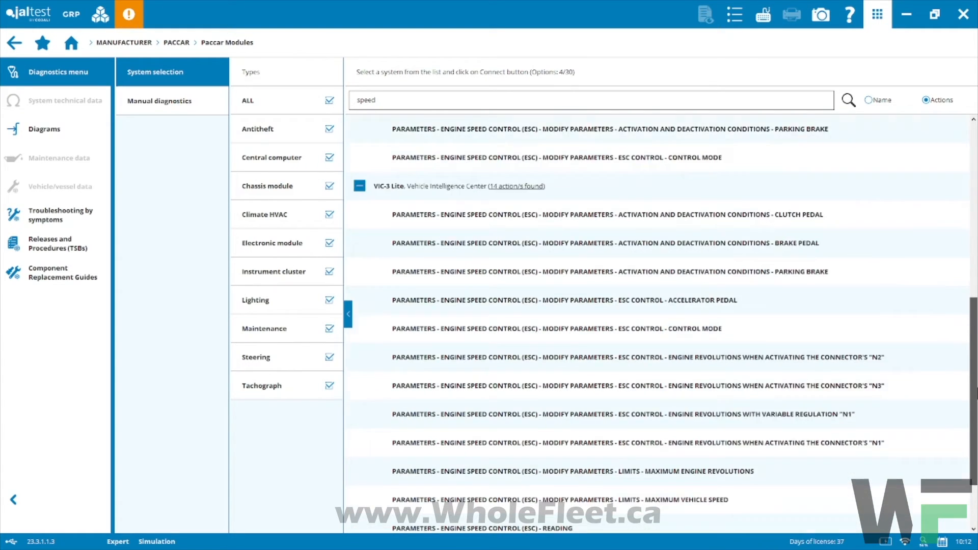
scroll("down", 3)
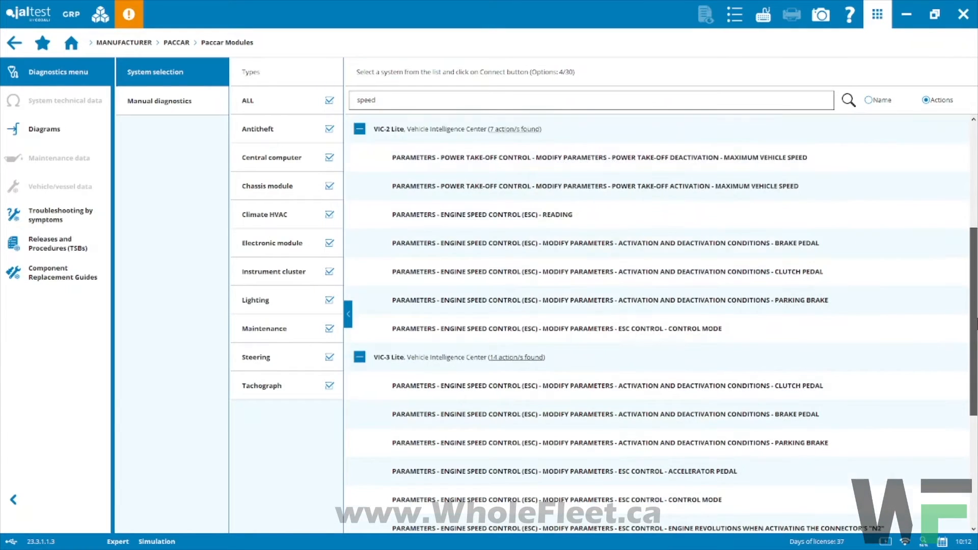
scroll("up", 3)
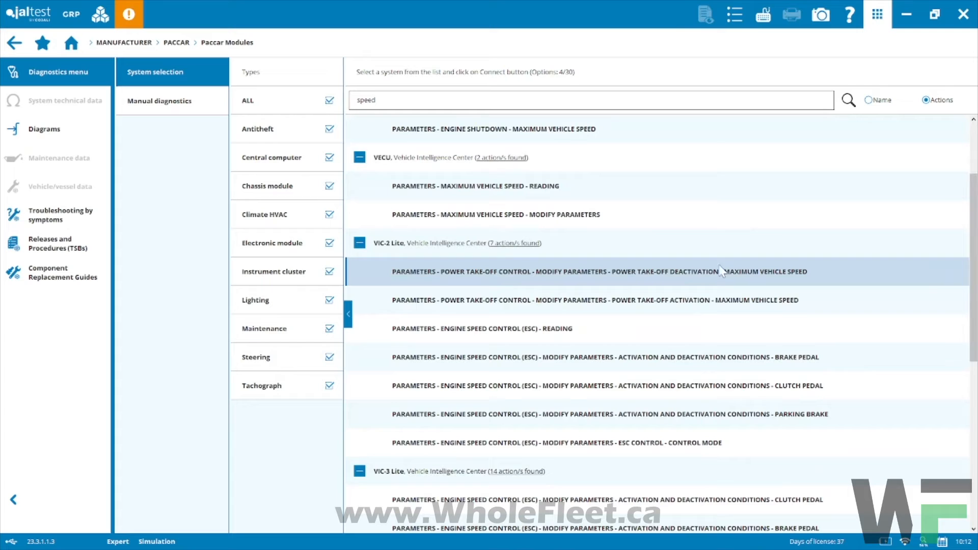
mouse_move(852, 305)
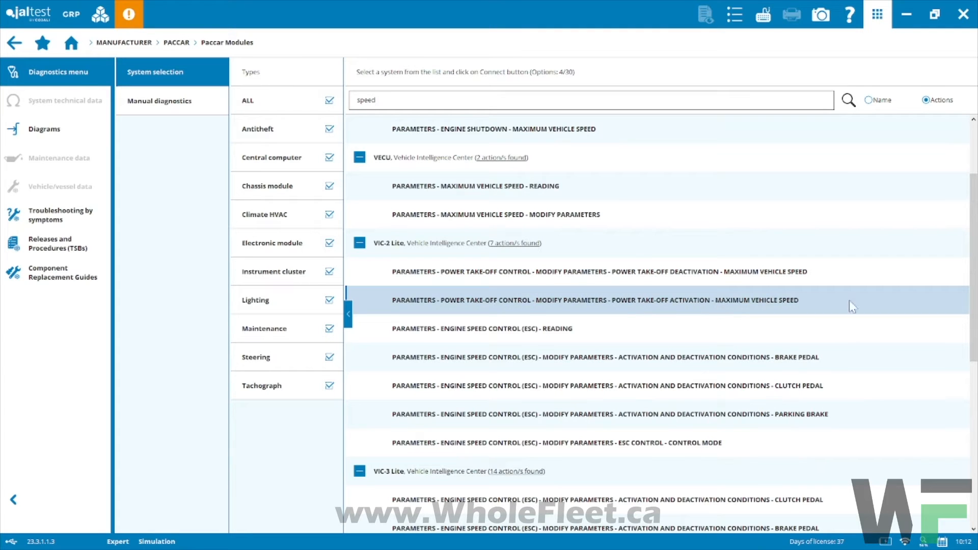
scroll("up", 3)
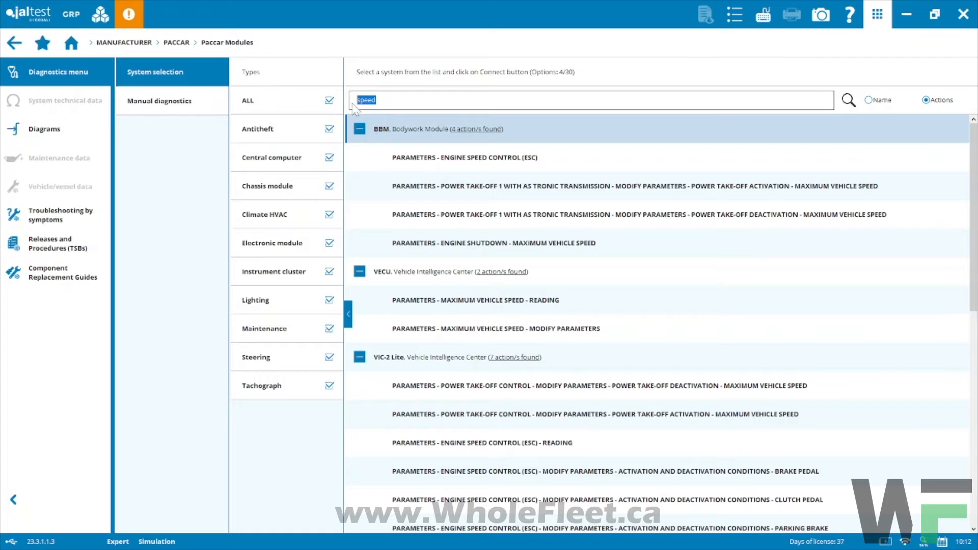
- Search actions for 'parameters', listing 10 of 30 modules
type("para")
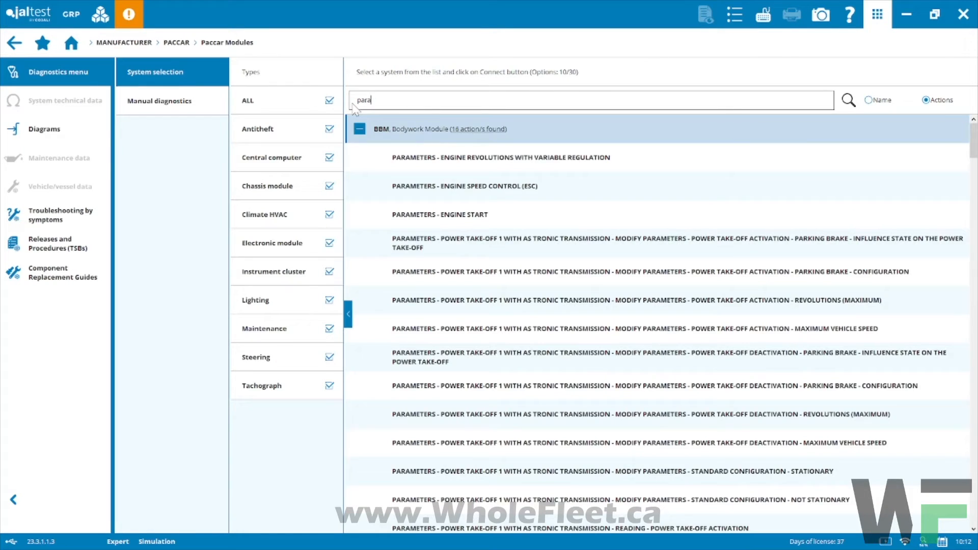
type("meters")
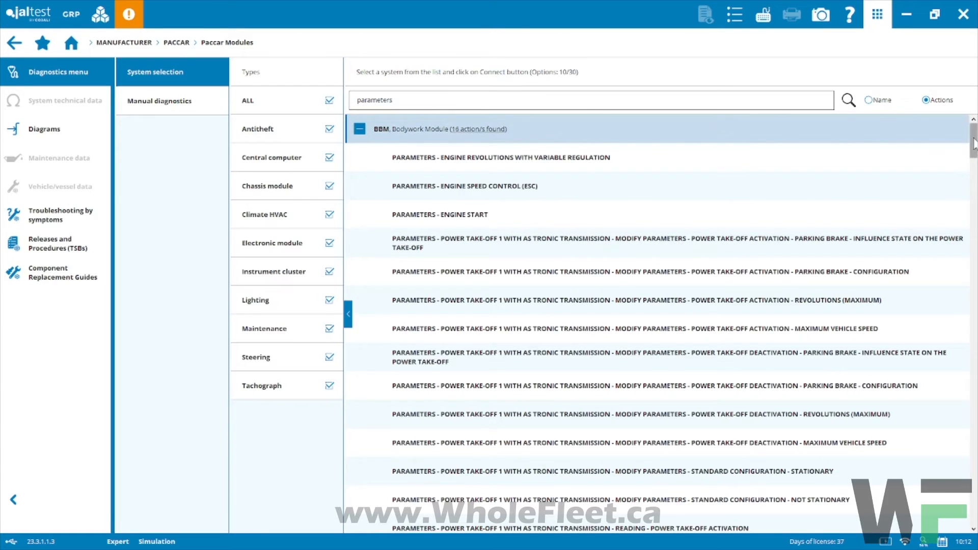
scroll("down", 3)
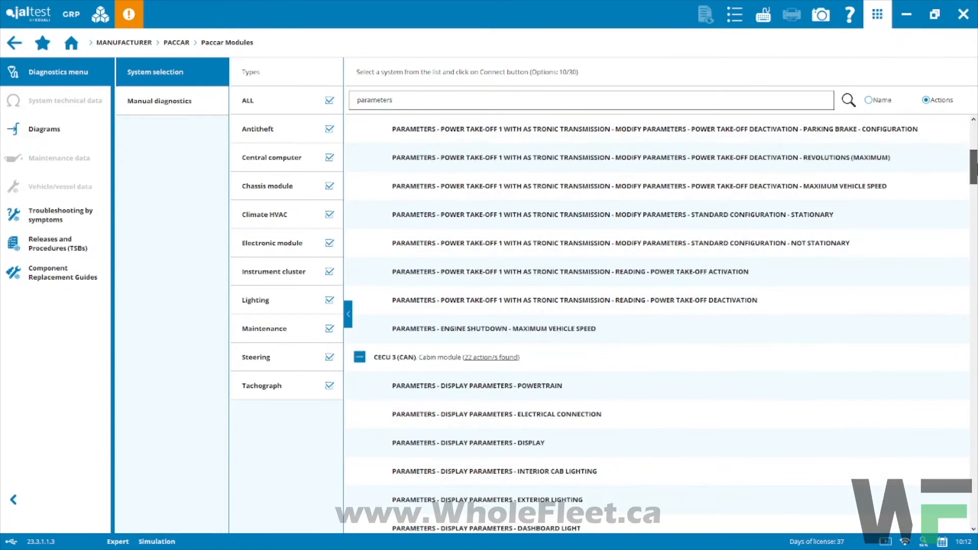
scroll("up", 3)
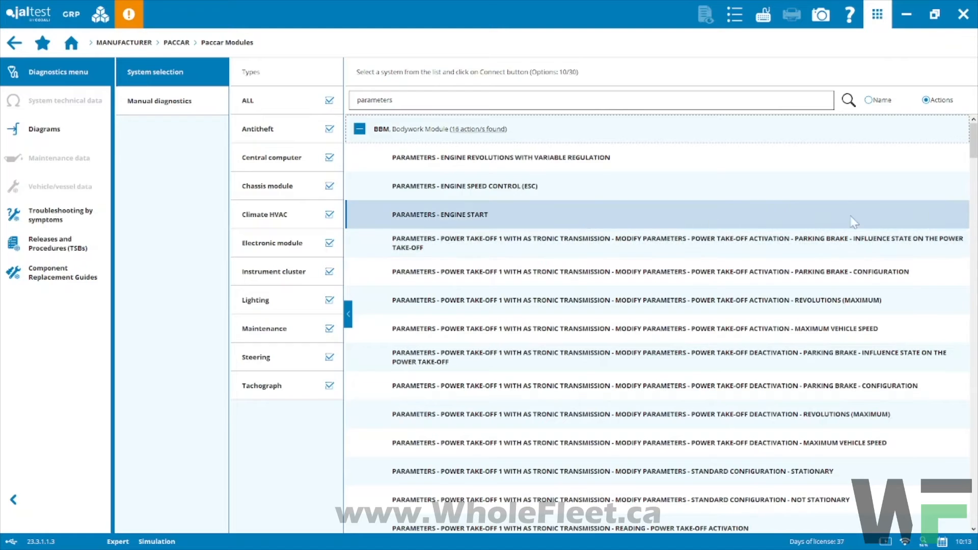
- Review the parameter actions under BBM, CECU 3, DTCO and ELC
scroll("down", 3)
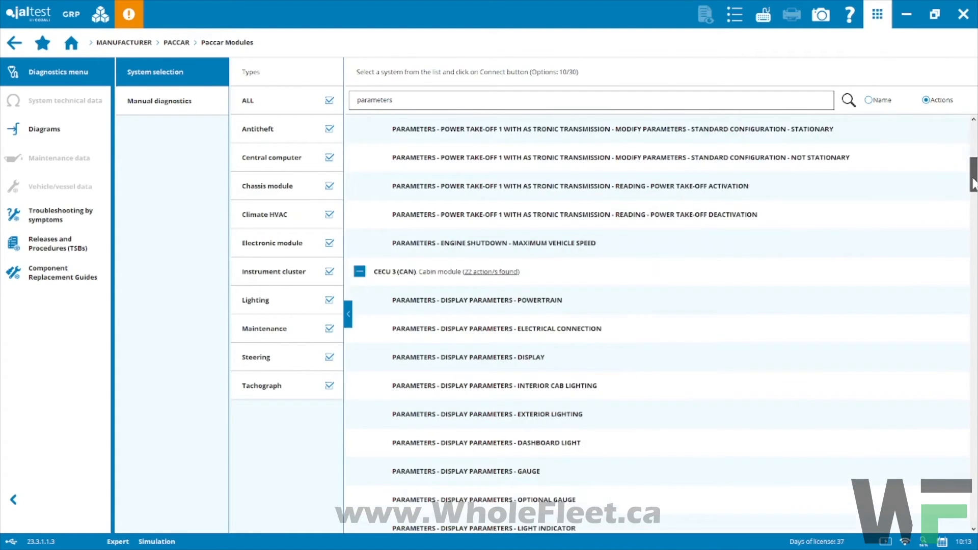
scroll("down", 3)
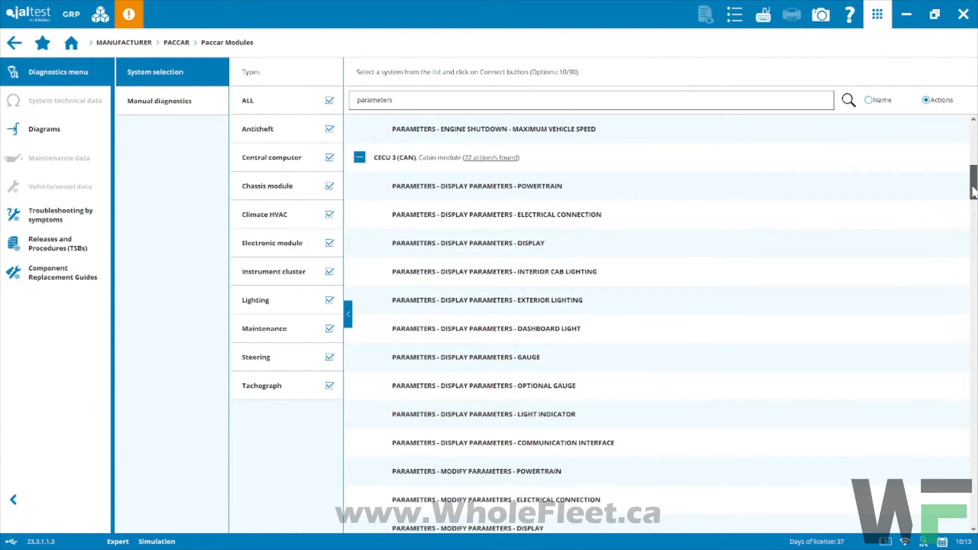
scroll("down", 3)
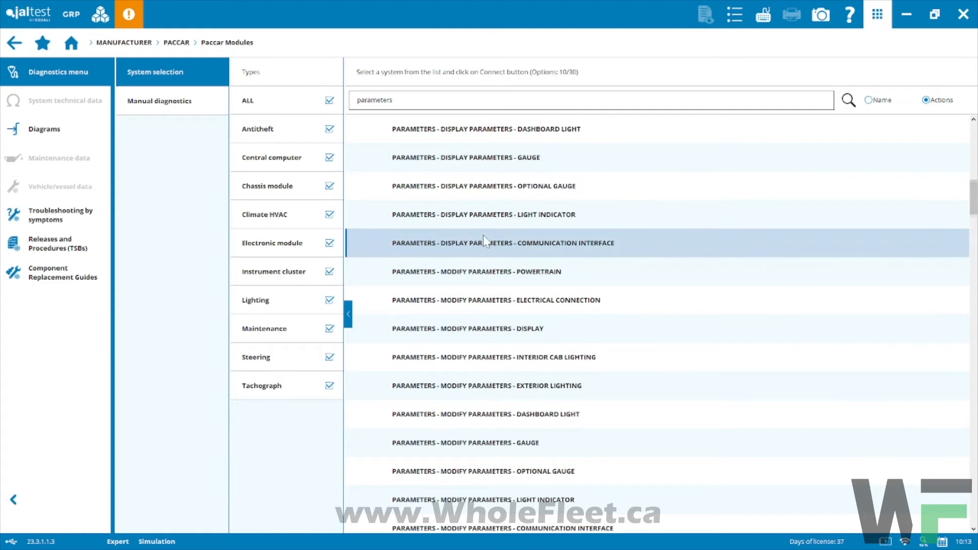
left_click(493, 271)
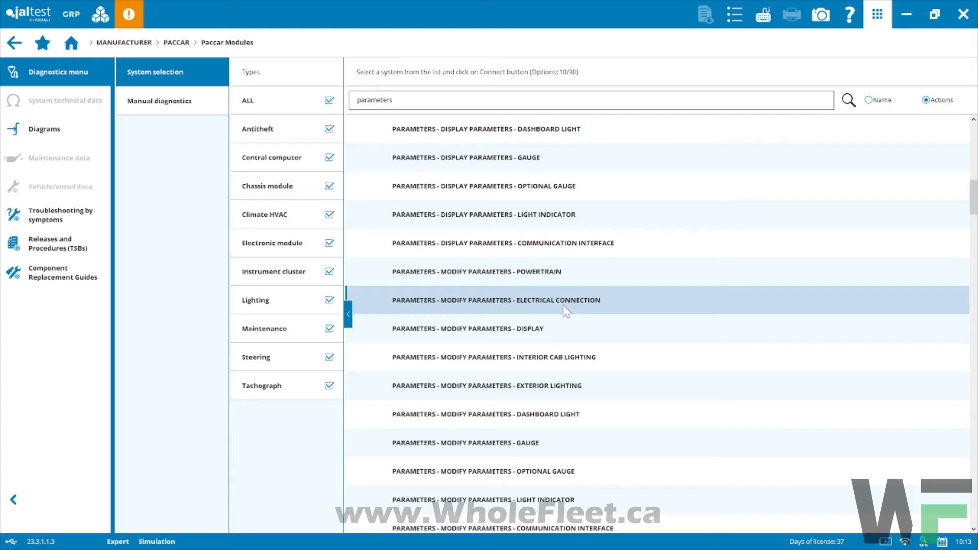
left_click(487, 385)
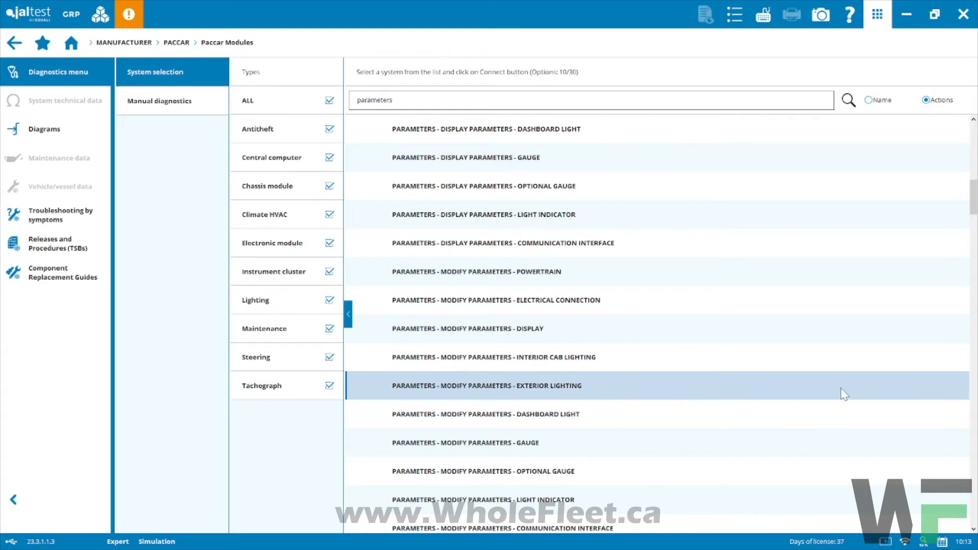
scroll("down", 3)
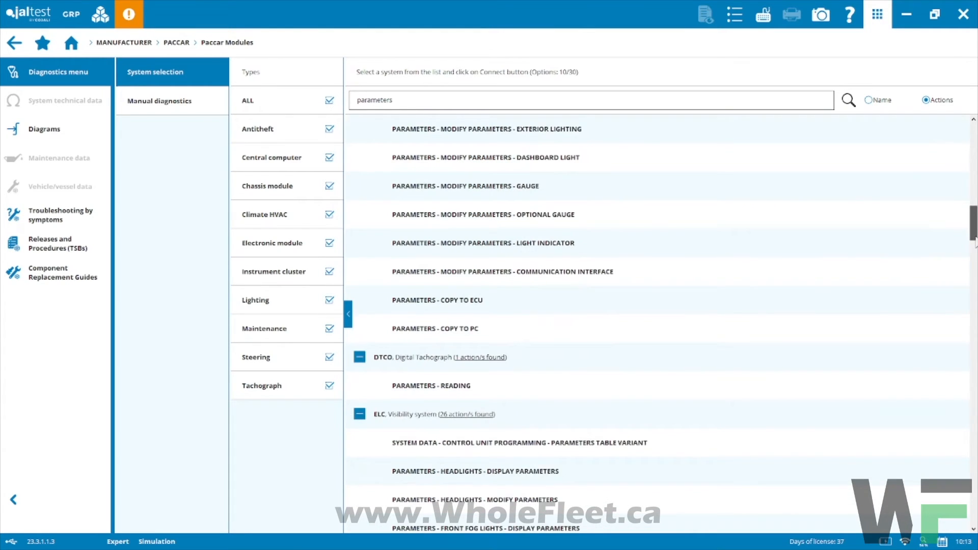
scroll("down", 3)
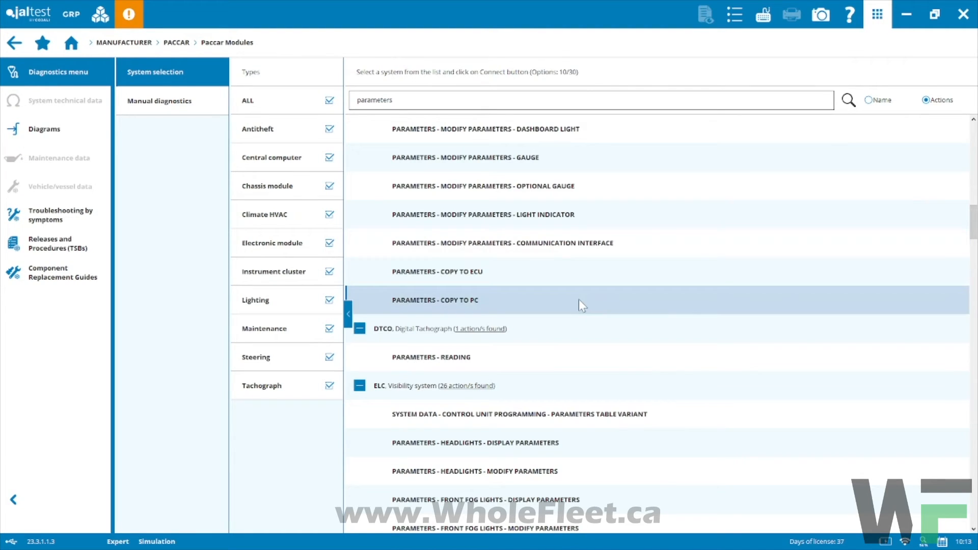
mouse_move(564, 308)
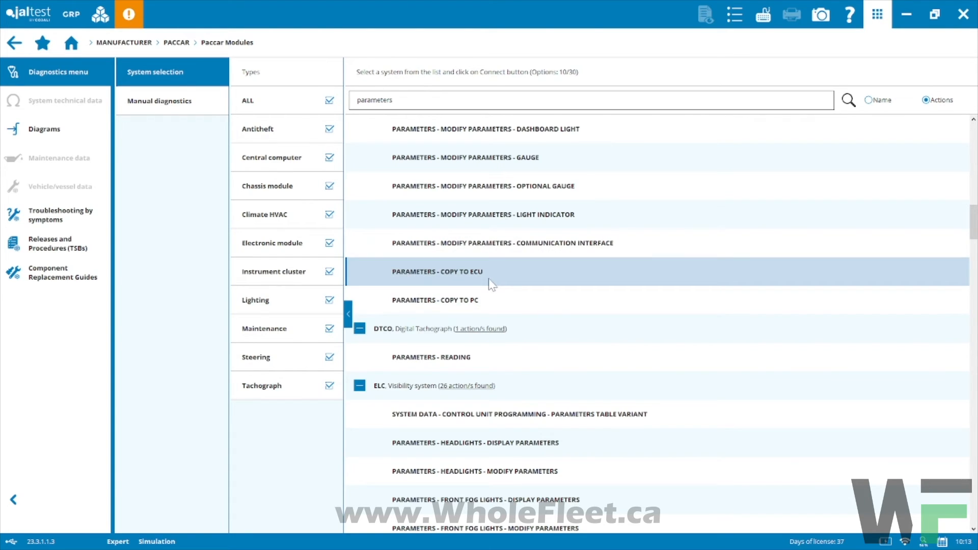
mouse_move(495, 278)
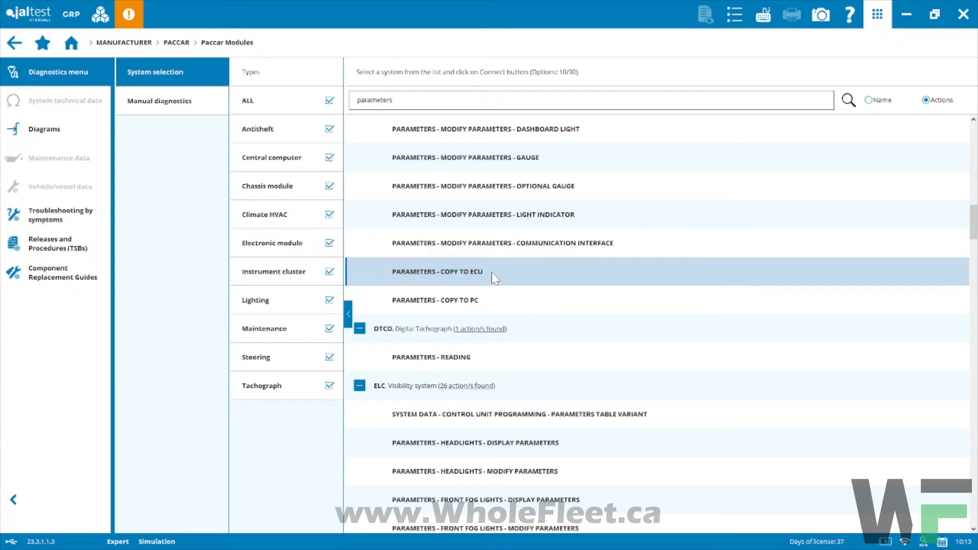
mouse_move(506, 280)
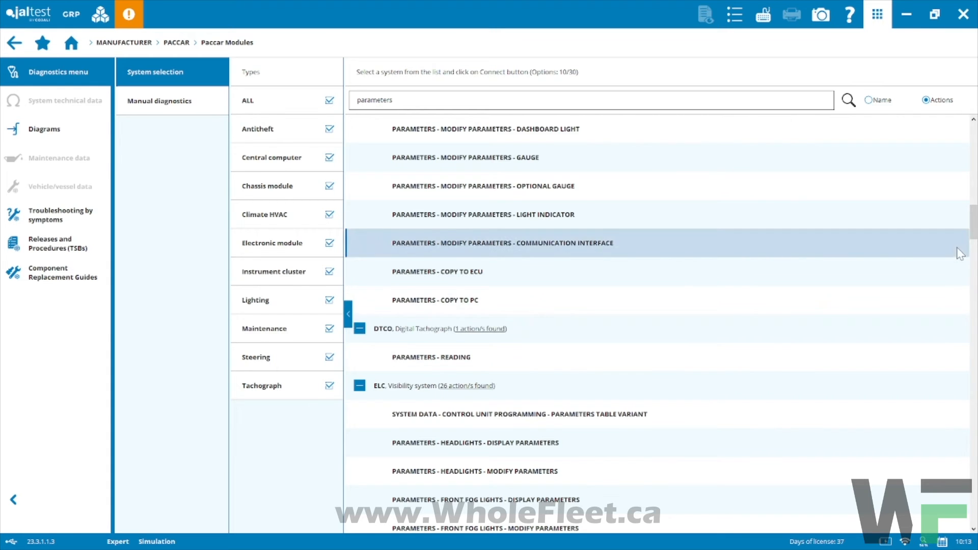
- Finish reviewing the parameters results, then clear the search to list all 30 modules again
scroll("down", 3)
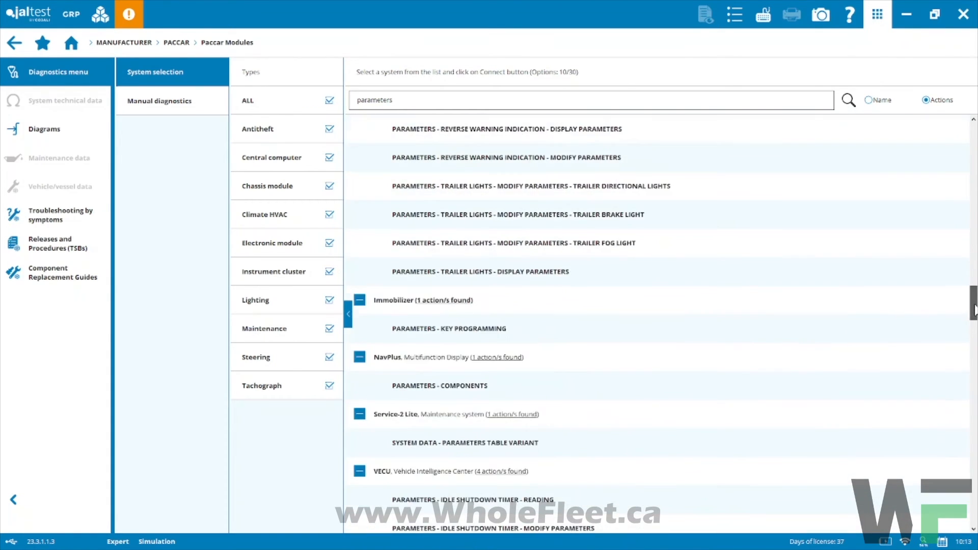
scroll("down", 3)
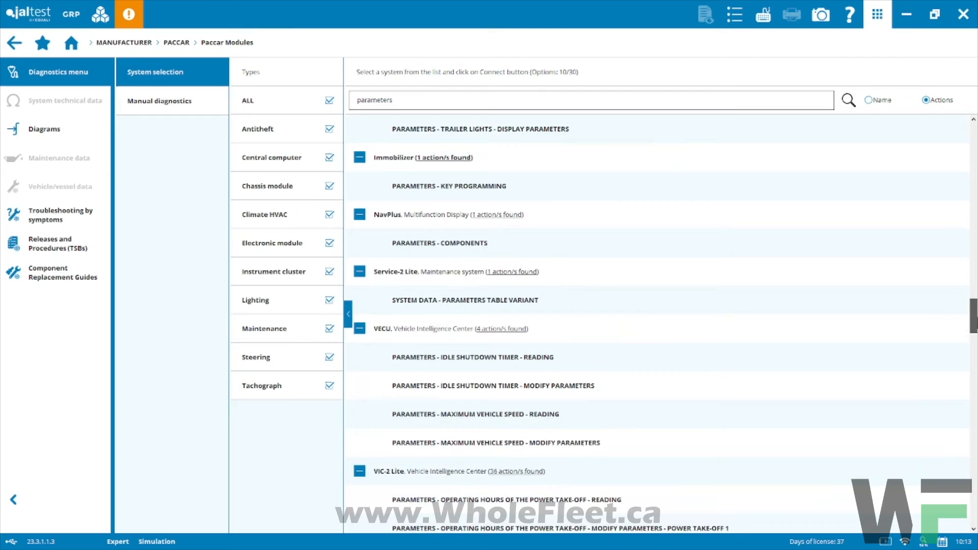
scroll("down", 3)
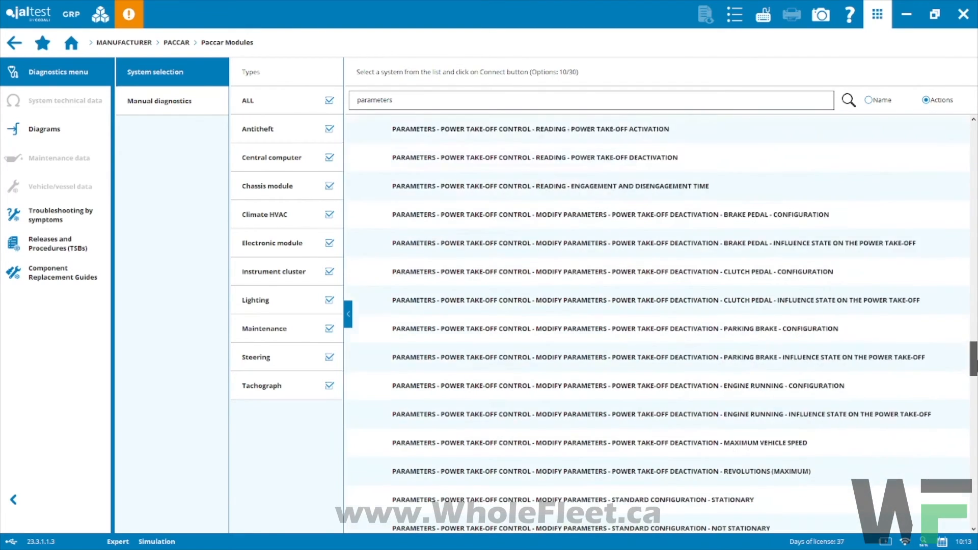
scroll("down", 3)
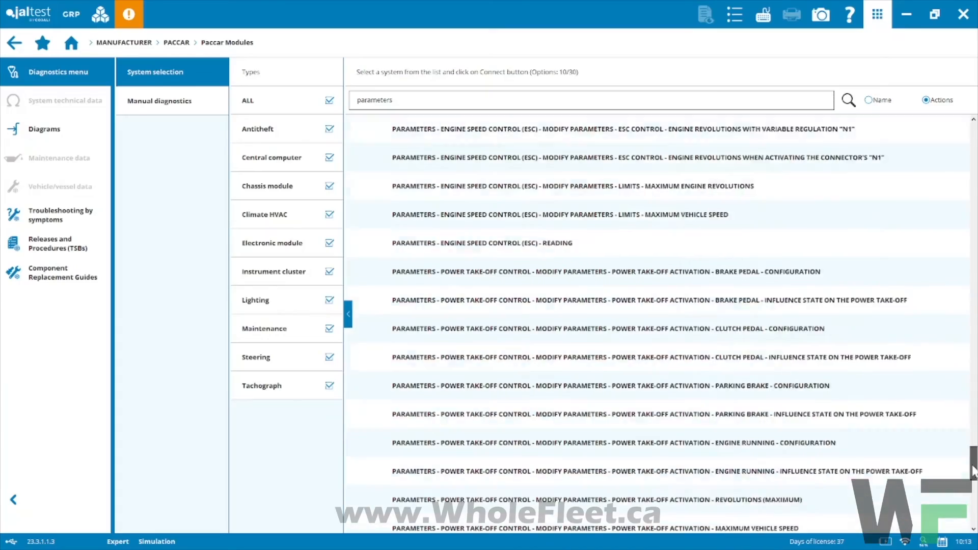
scroll("down", 3)
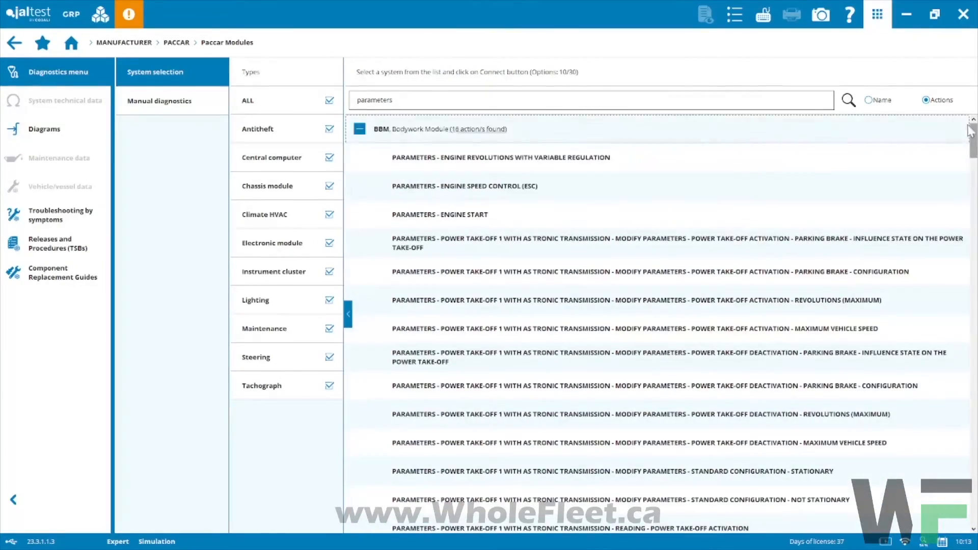
left_click(359, 129)
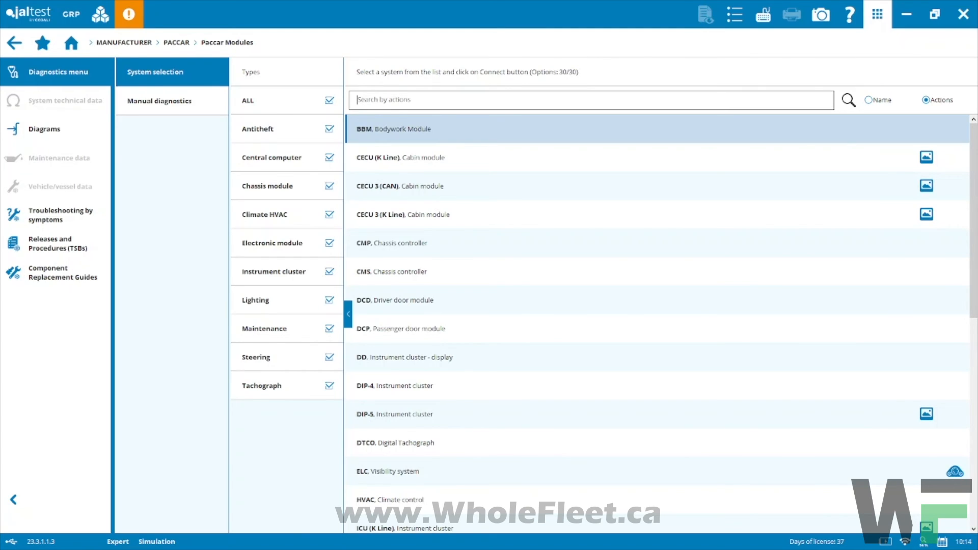
mouse_move(740, 85)
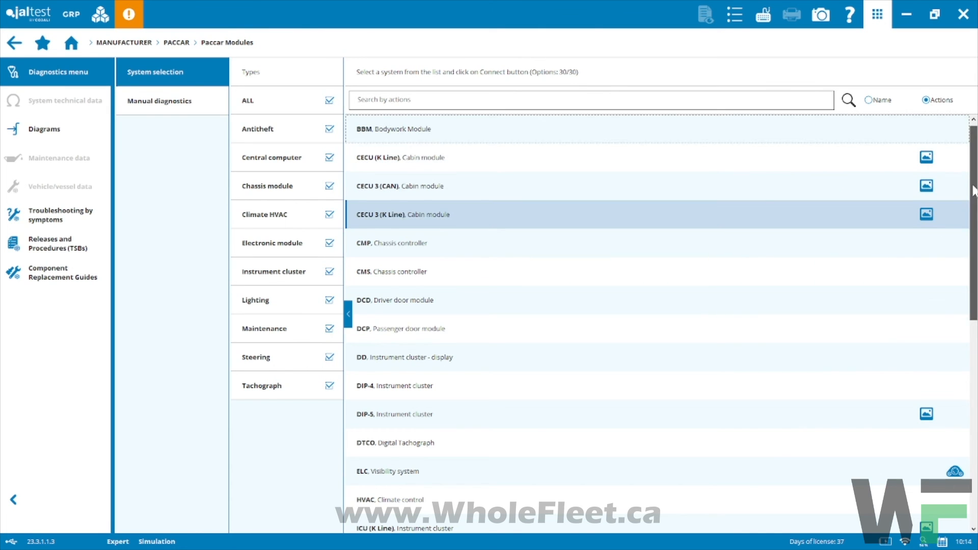
- Scroll through the full module list back to BBM Bodywork Module at the top
scroll("down", 3)
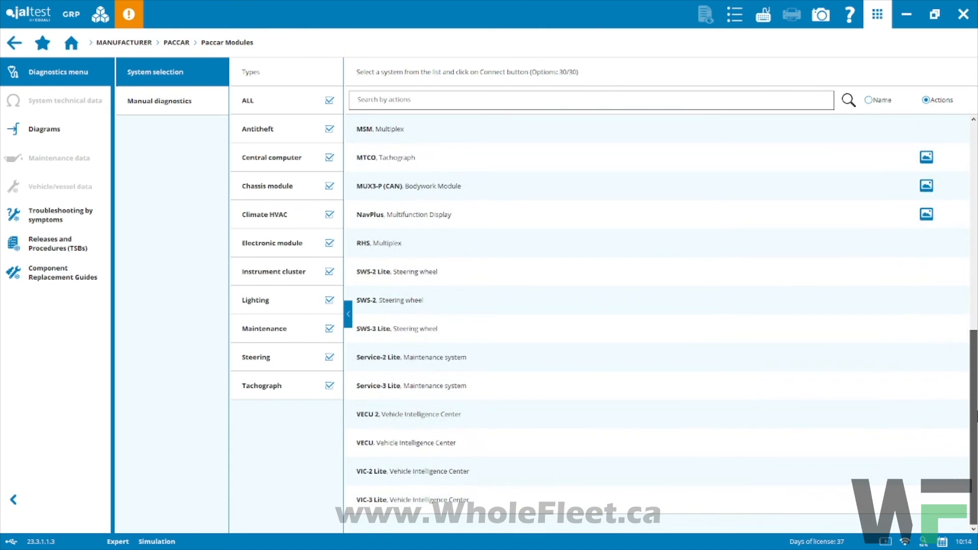
scroll("up", 3)
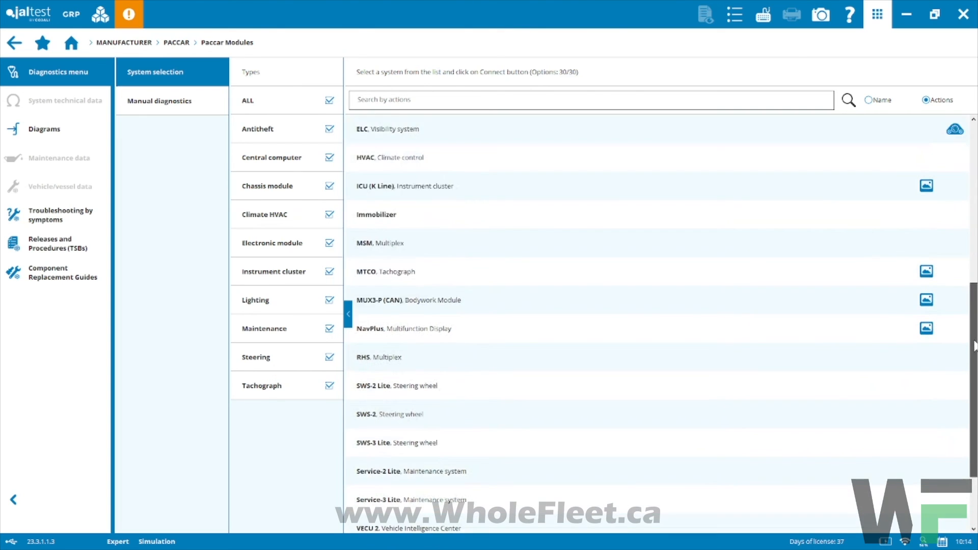
scroll("up", 3)
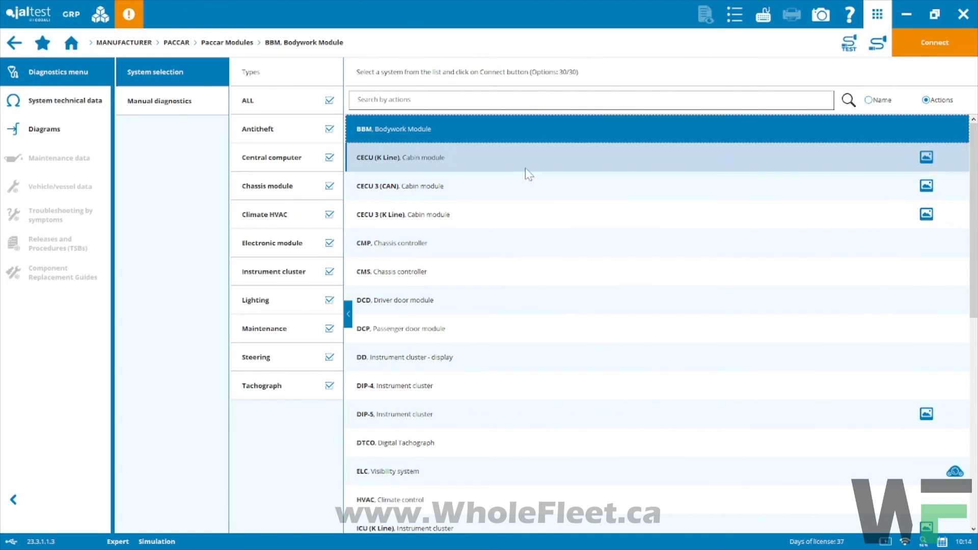
mouse_move(517, 182)
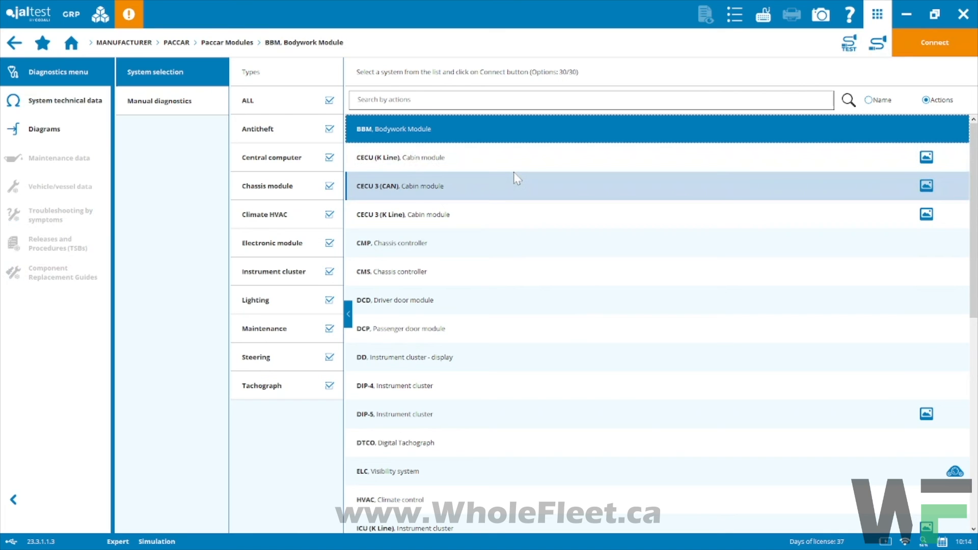
mouse_move(312, 114)
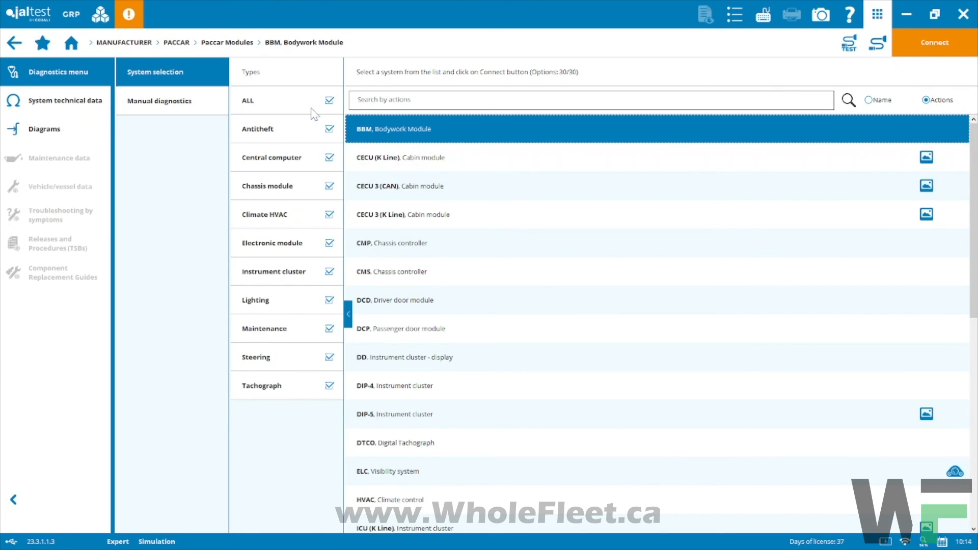